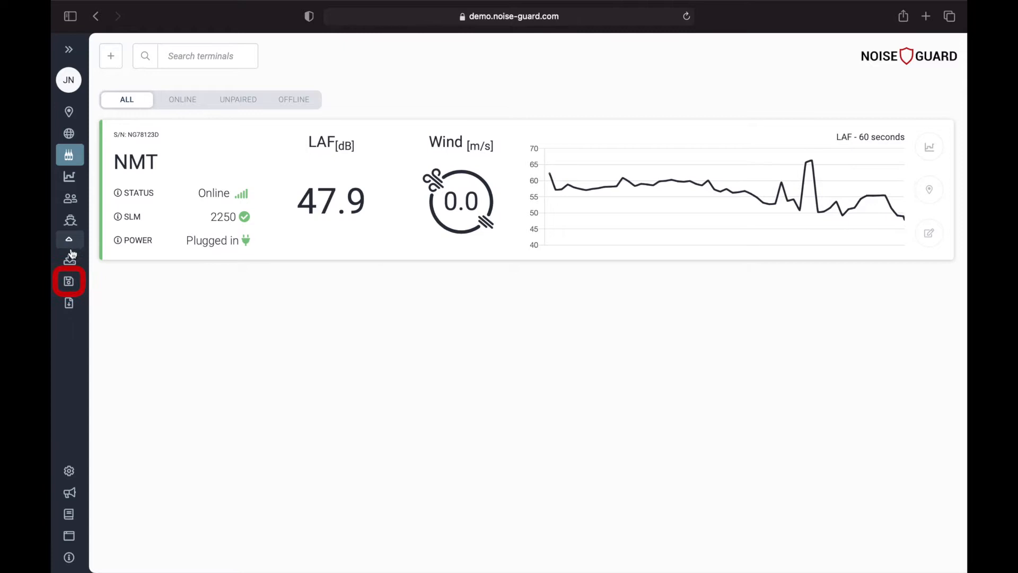
Step: Go to the Offline dataviewer page from the left sidebar
click(69, 281)
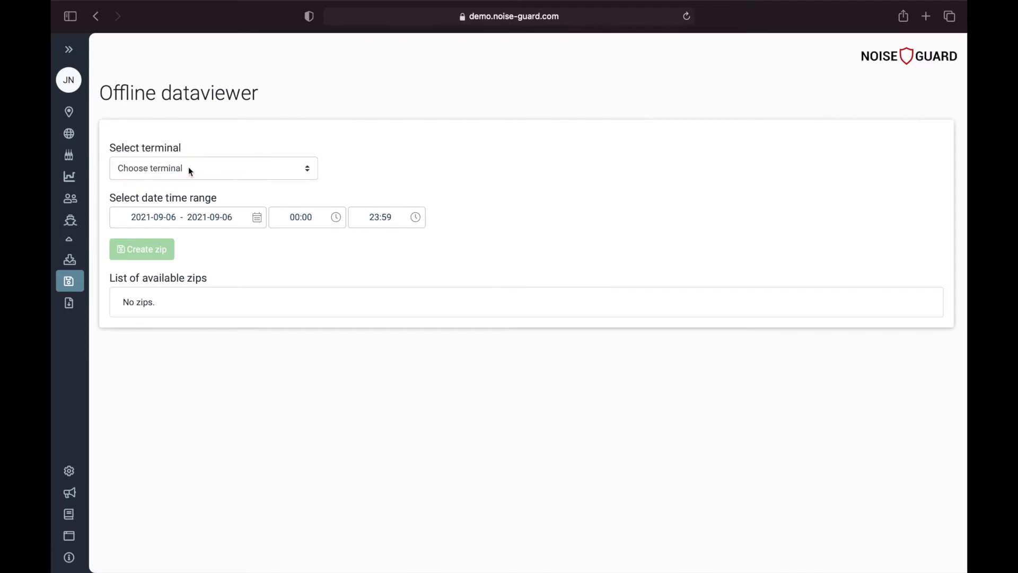
Step: Choose terminal NMT and set the date range to 2021-09-04 through 2021-09-05
click(213, 169)
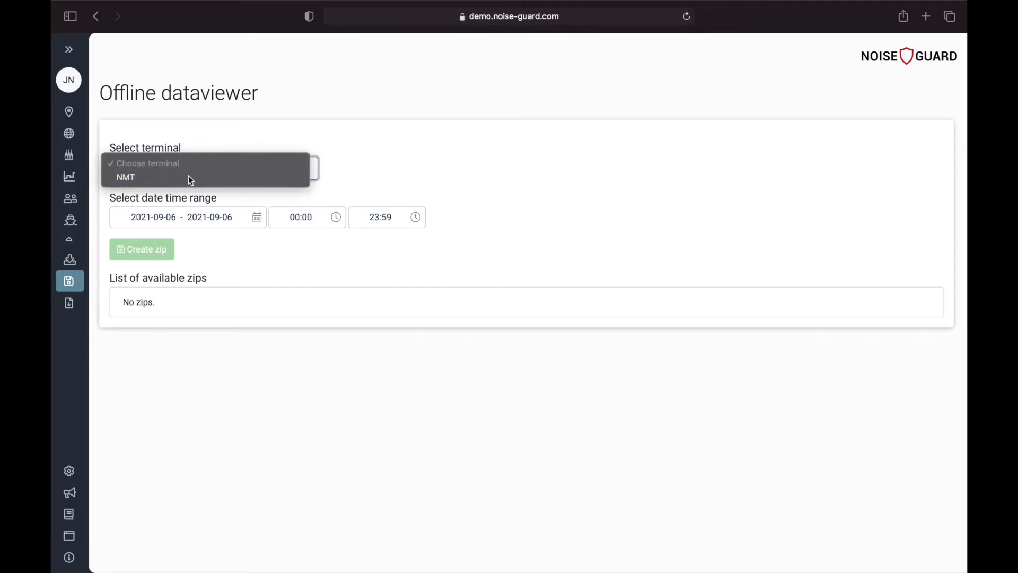
click(125, 178)
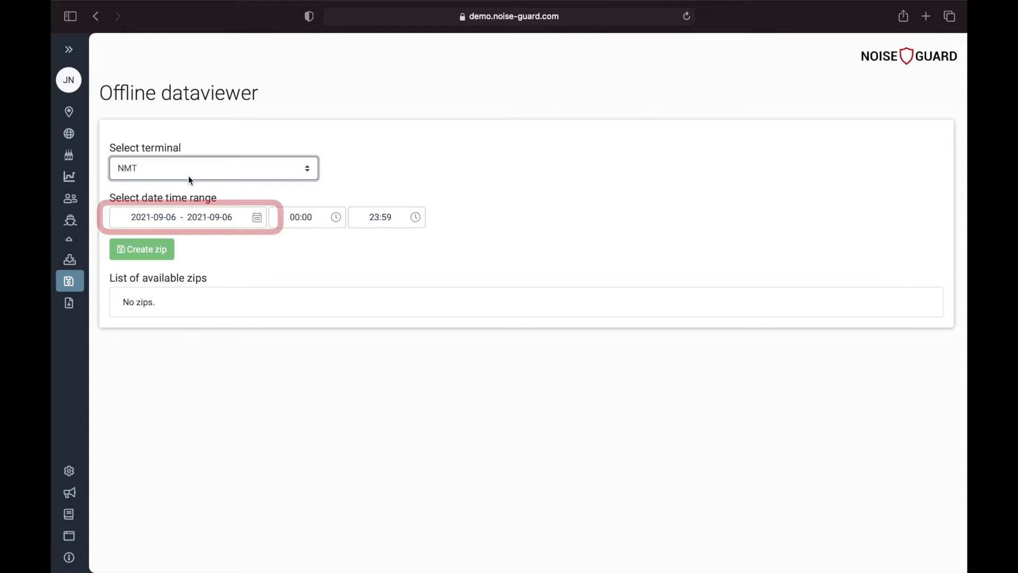
click(181, 217)
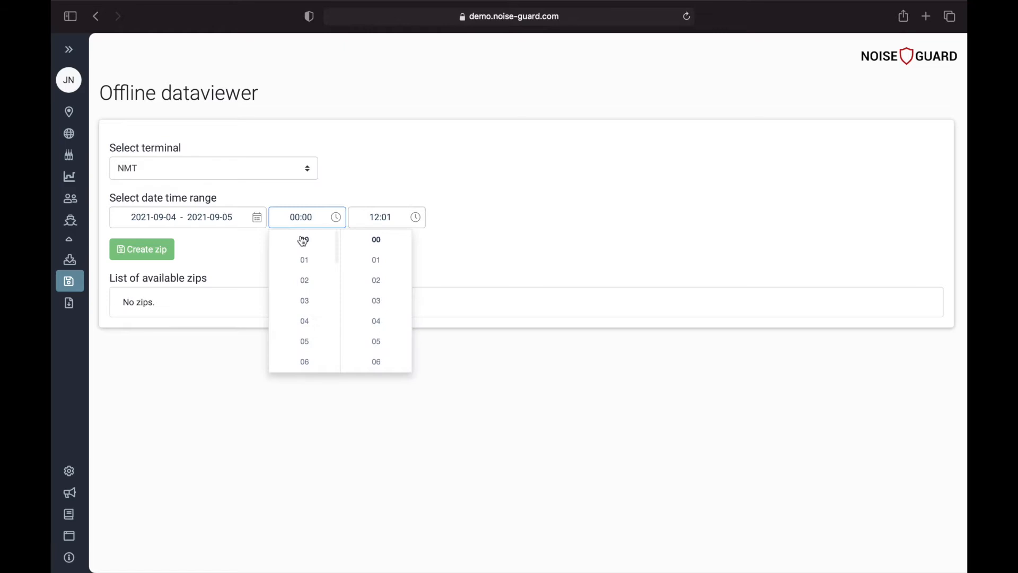
Step: Set the export time window to start at 04:00 and end at 17:05
click(305, 321)
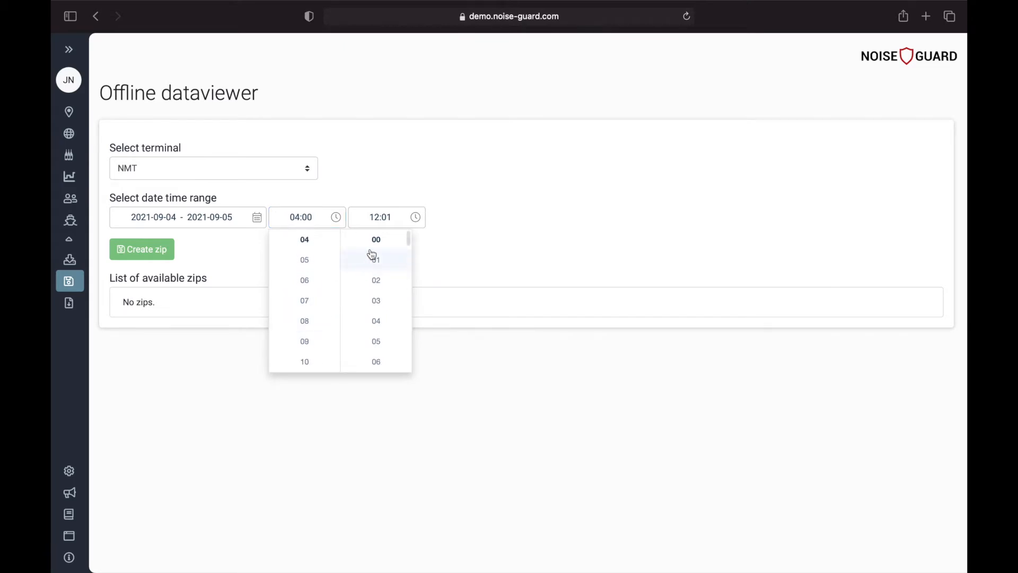
click(380, 216)
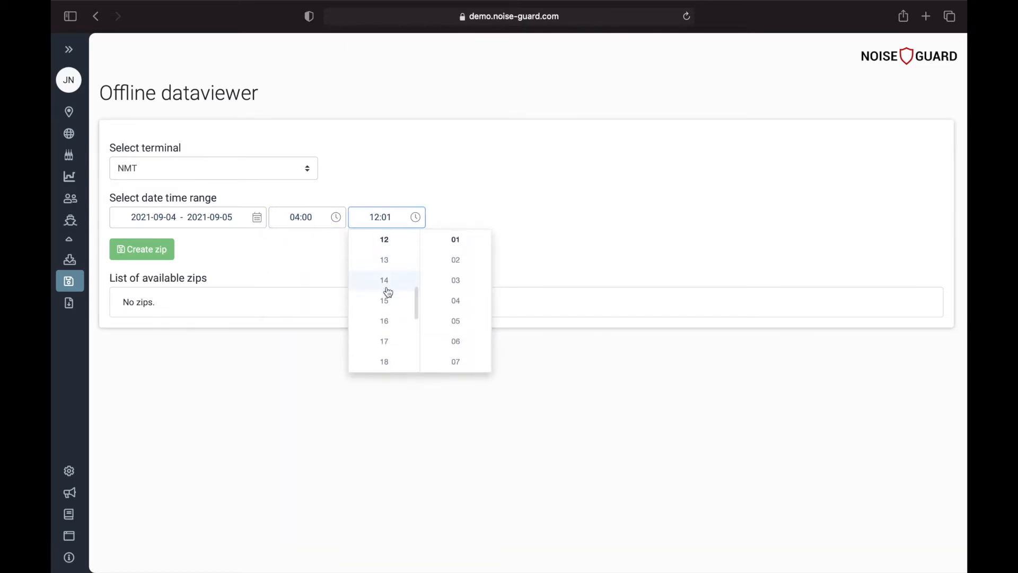
click(384, 341)
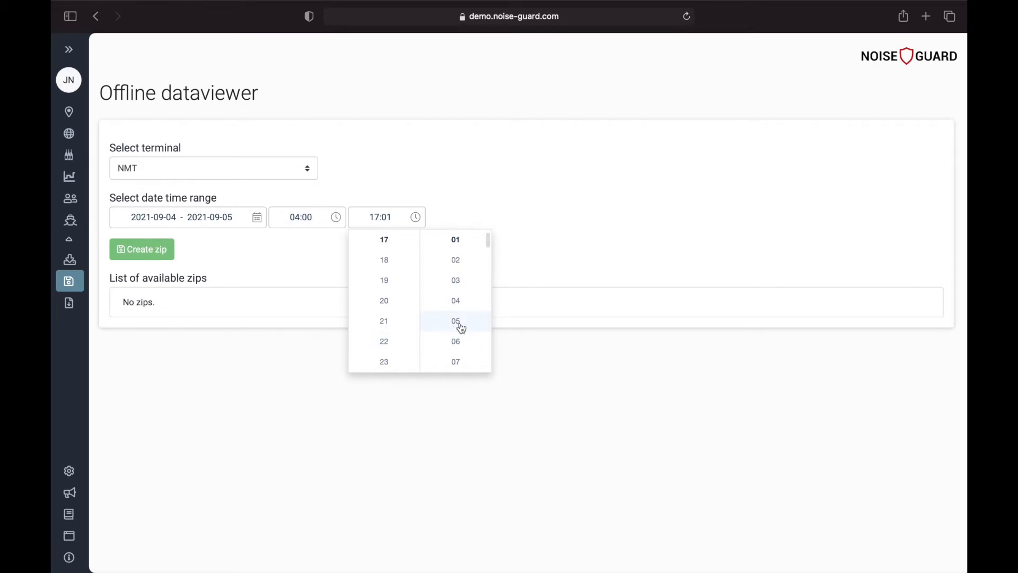
click(455, 320)
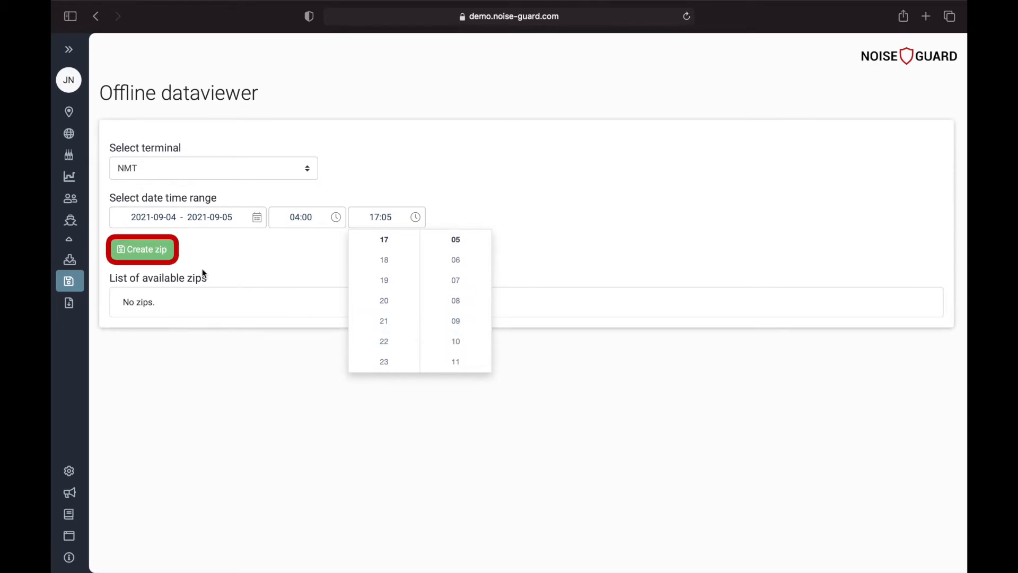
click(142, 248)
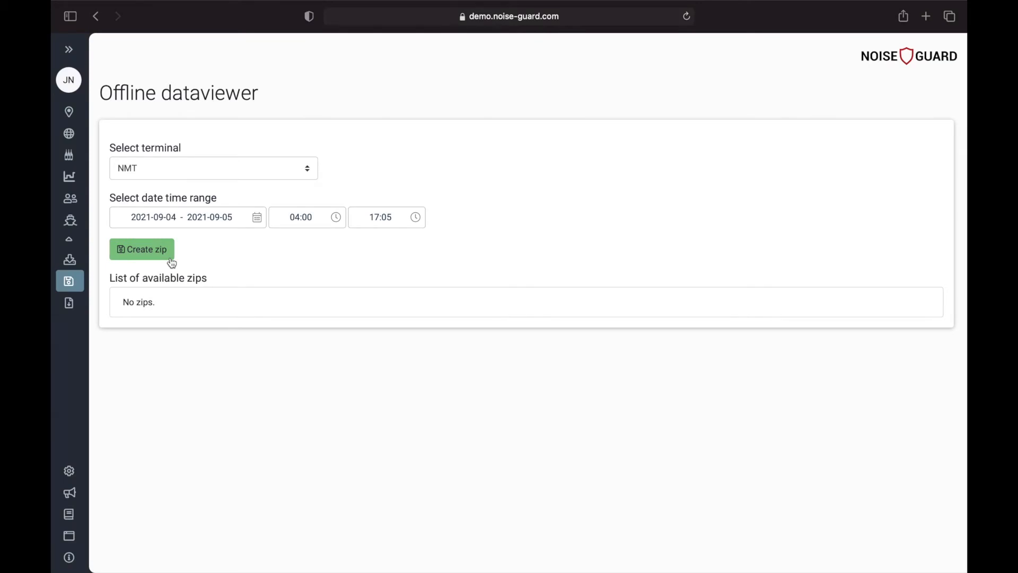
Step: Create the zip for the chosen period and download NG_offline-dataviewer_1630922533.zip
click(141, 248)
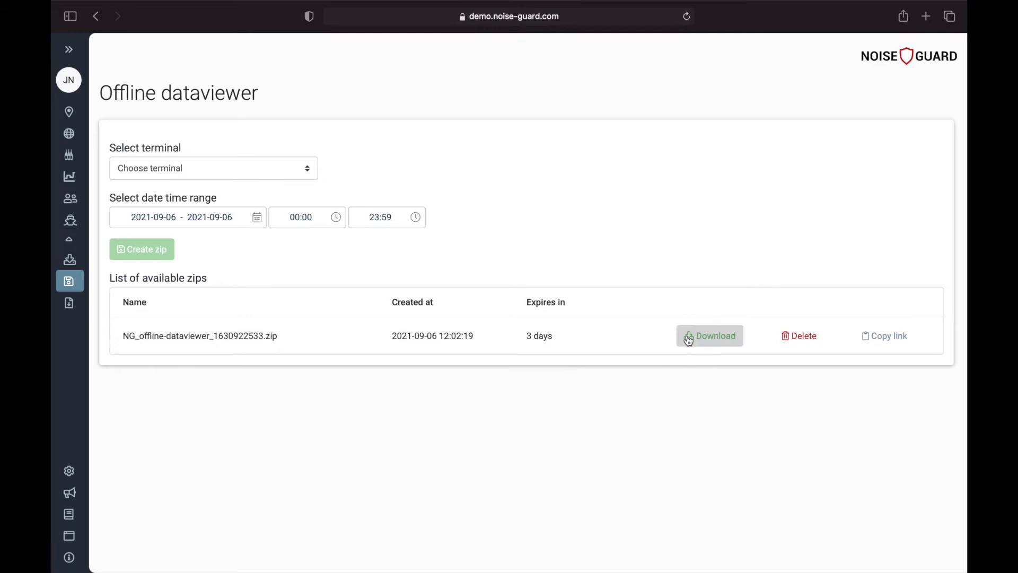
click(709, 337)
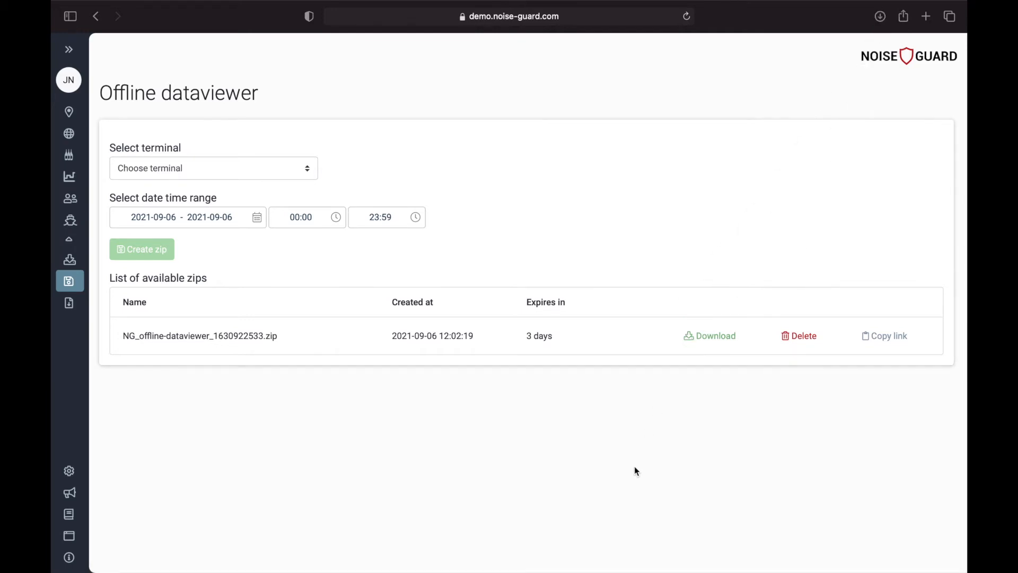
click(710, 336)
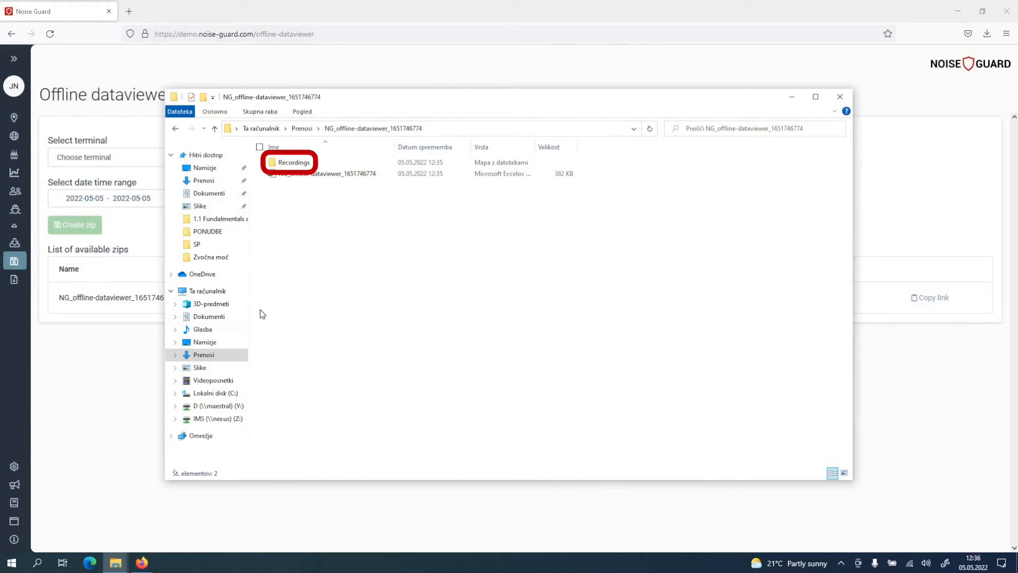
Step: Open the NG_offline-dataviewer Excel workbook from the extracted folder
click(321, 173)
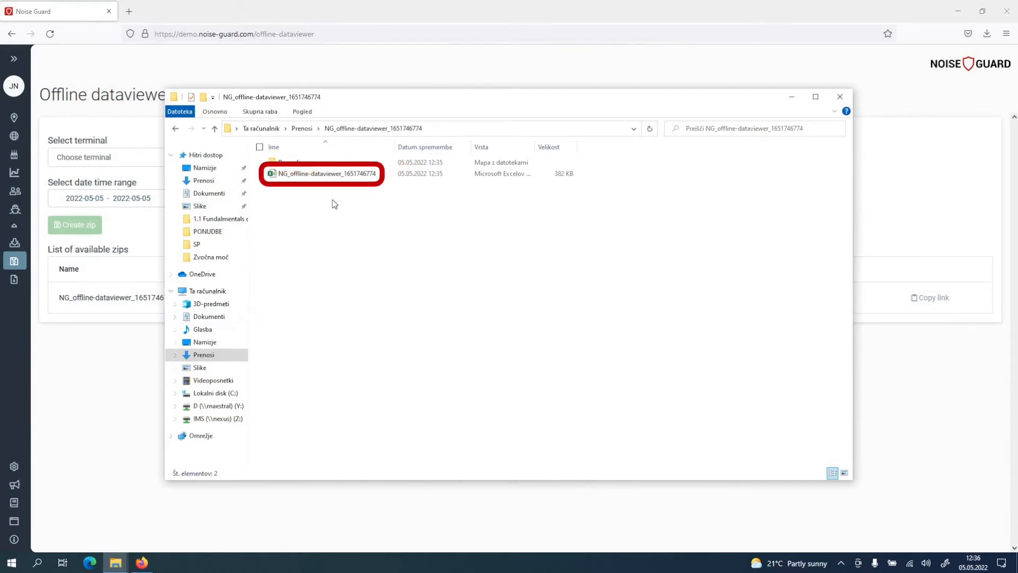
double_click(321, 173)
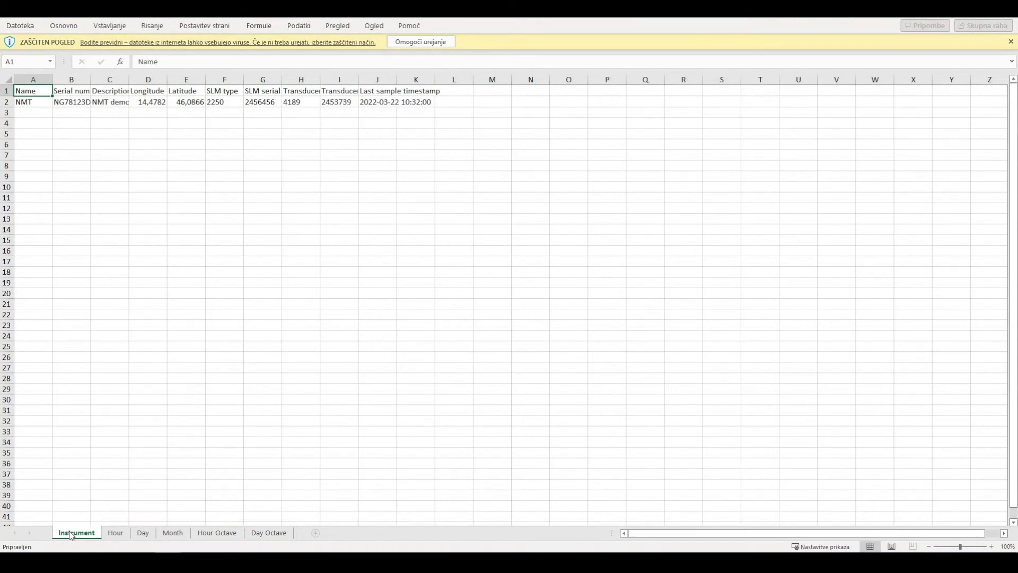
mouse_move(115, 533)
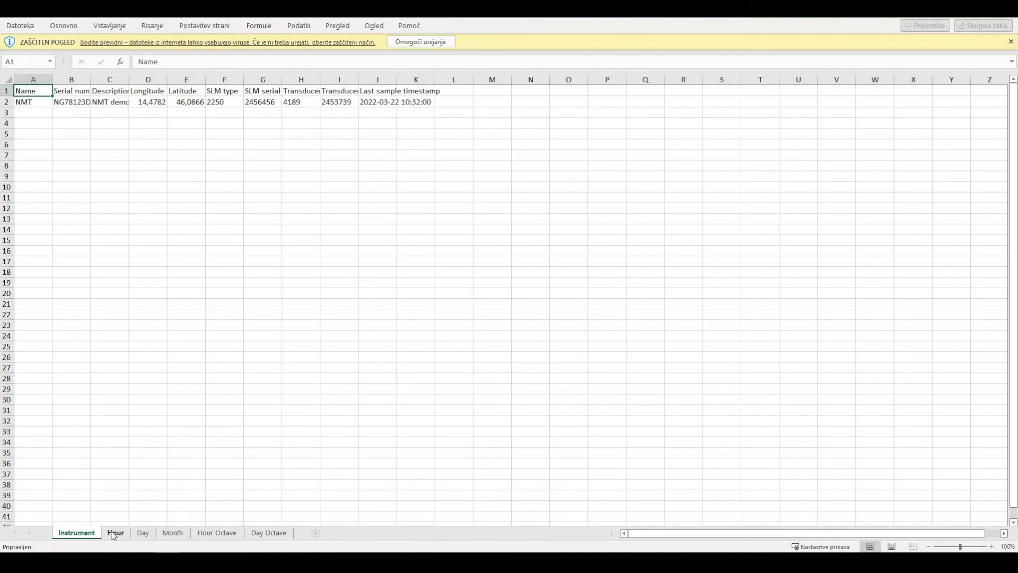
Step: Switch the workbook to the Hour sheet of hourly noise values
click(115, 533)
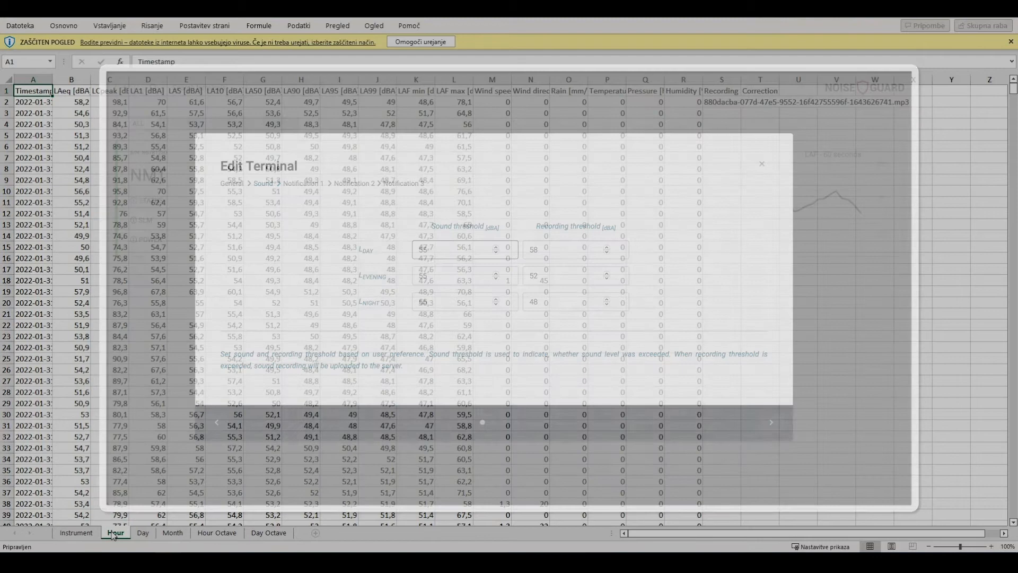
click(762, 163)
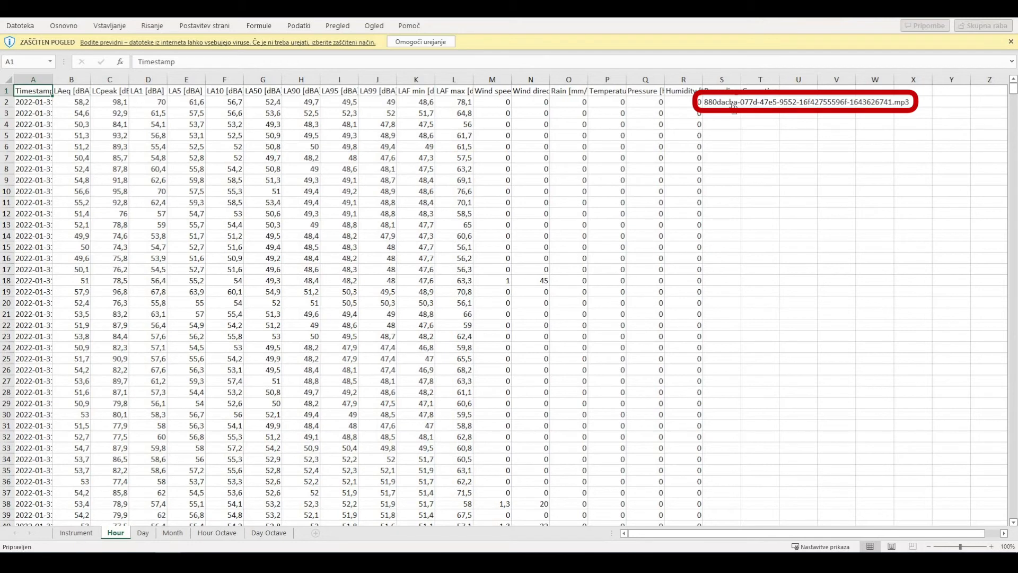
click(803, 102)
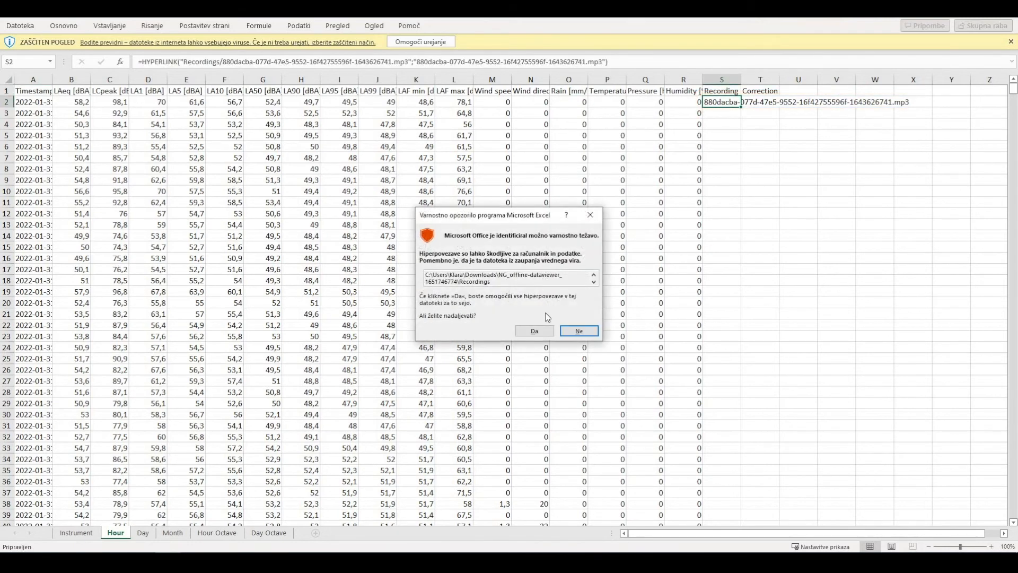
click(534, 331)
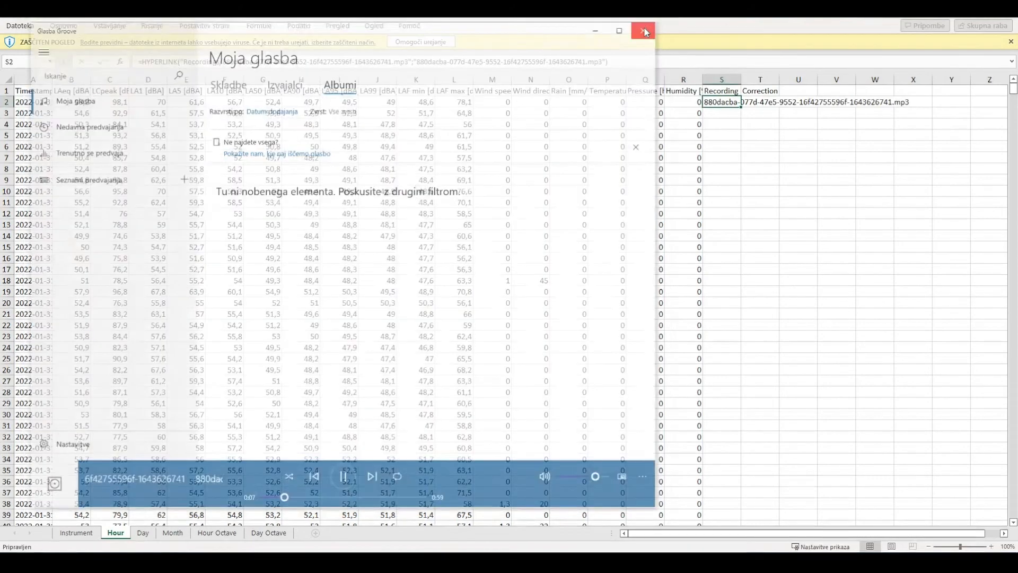
click(644, 31)
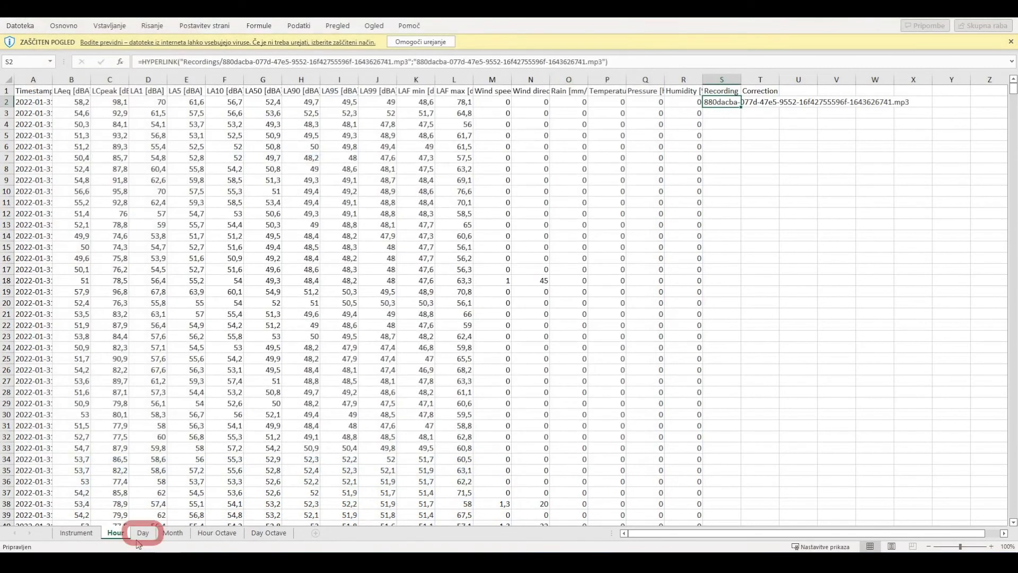
Step: View the Day, Month, Hour Octave and Day Octave sheets in turn, ending on Day Octave
click(142, 533)
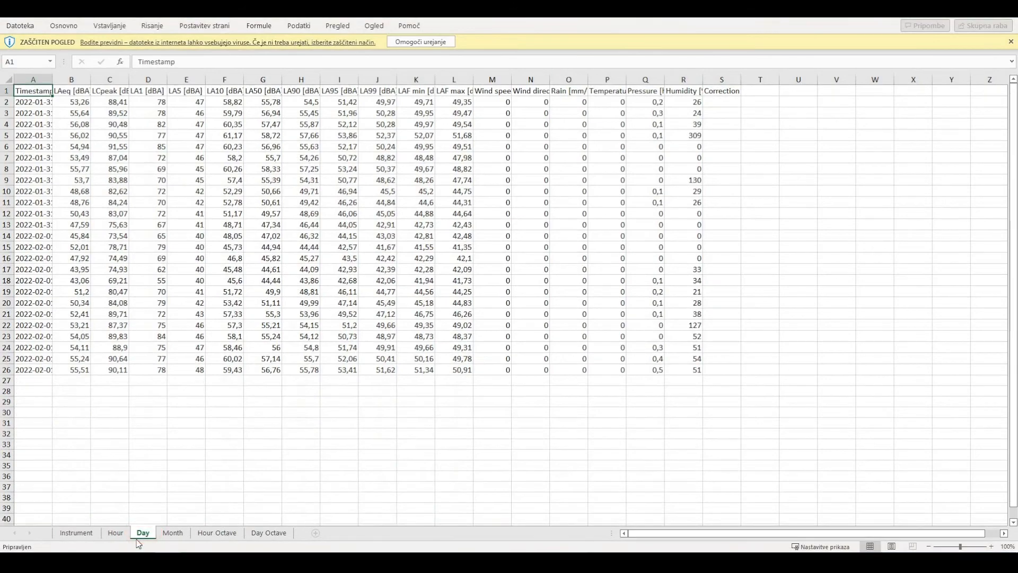
click(172, 532)
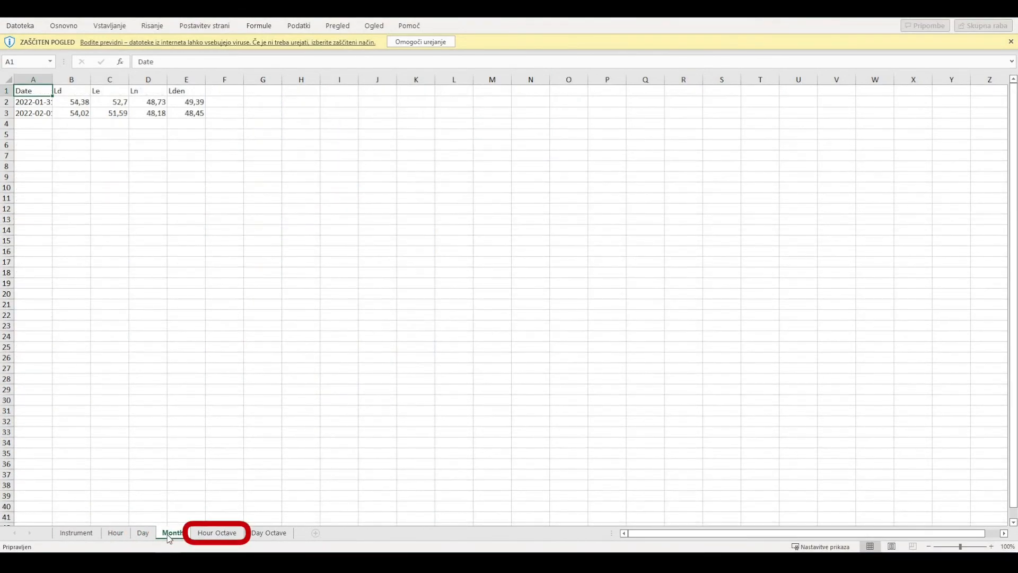
click(216, 533)
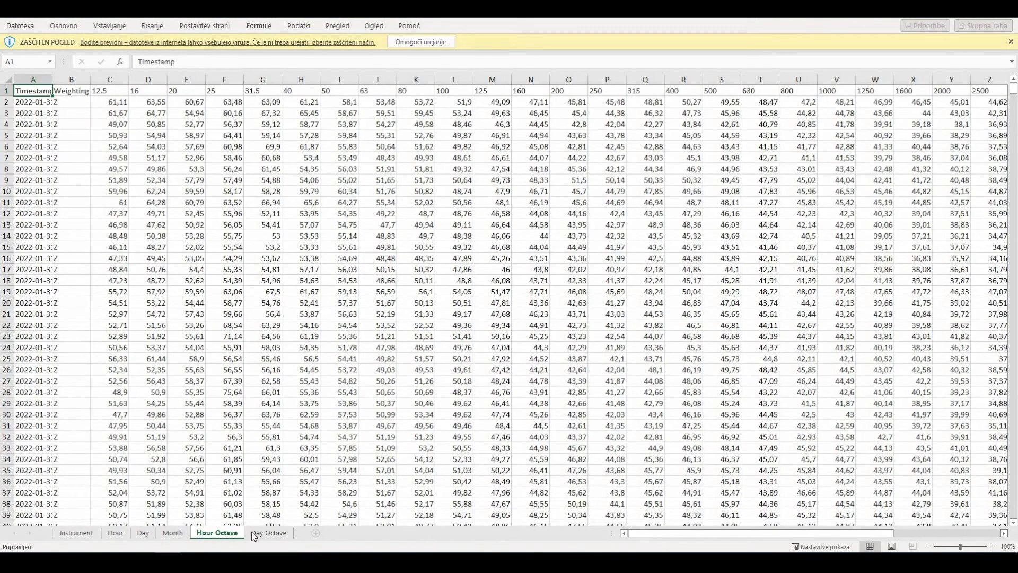
click(269, 532)
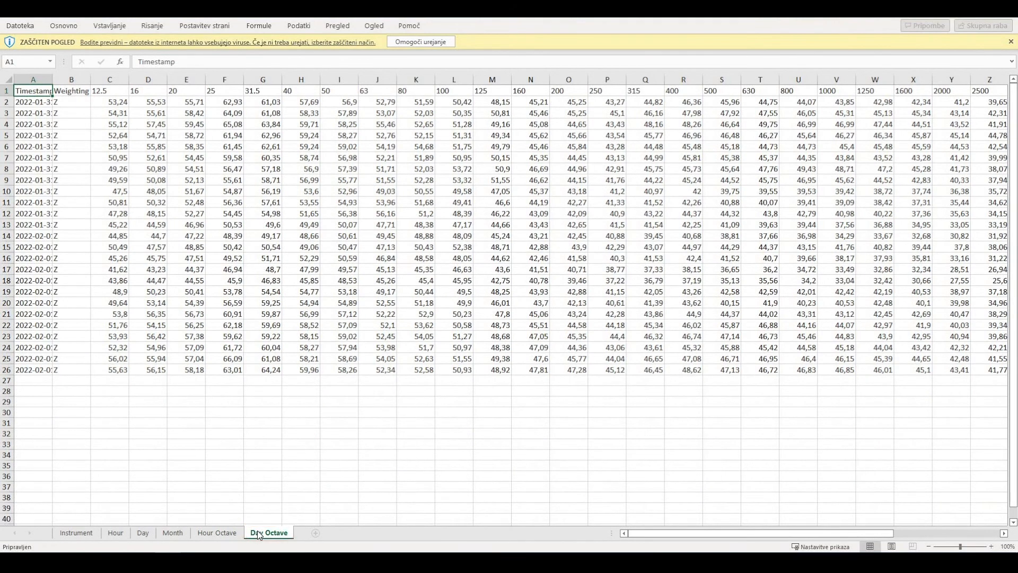